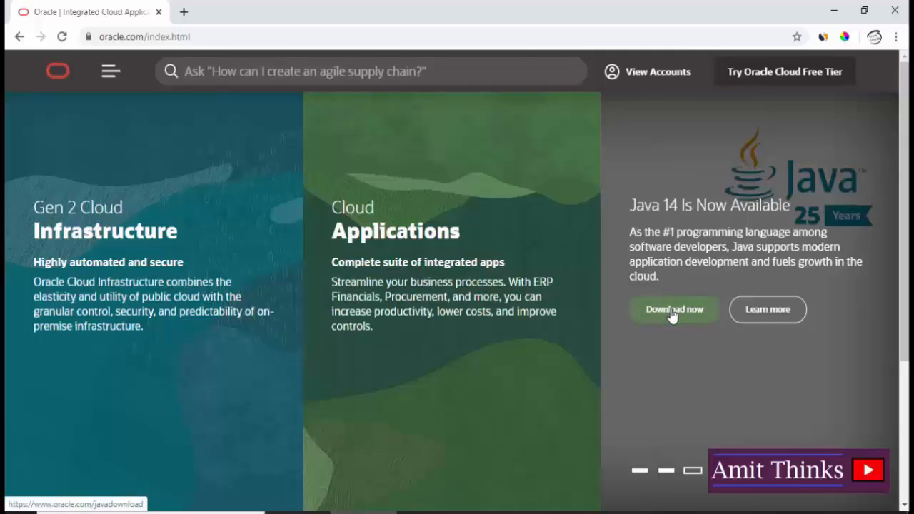
Step: Open Java SE Downloads from the Java 14 banner and download the Oracle JDK 14 installer
click(673, 309)
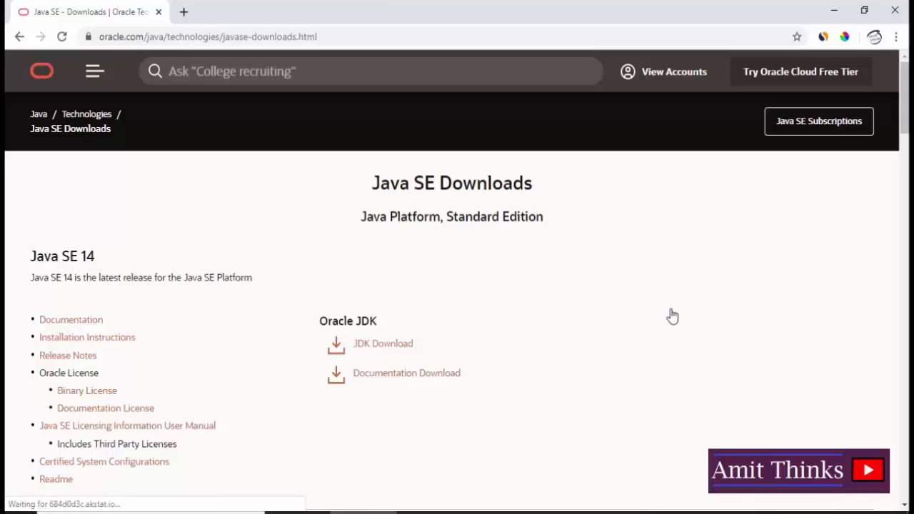
scroll(down, 3)
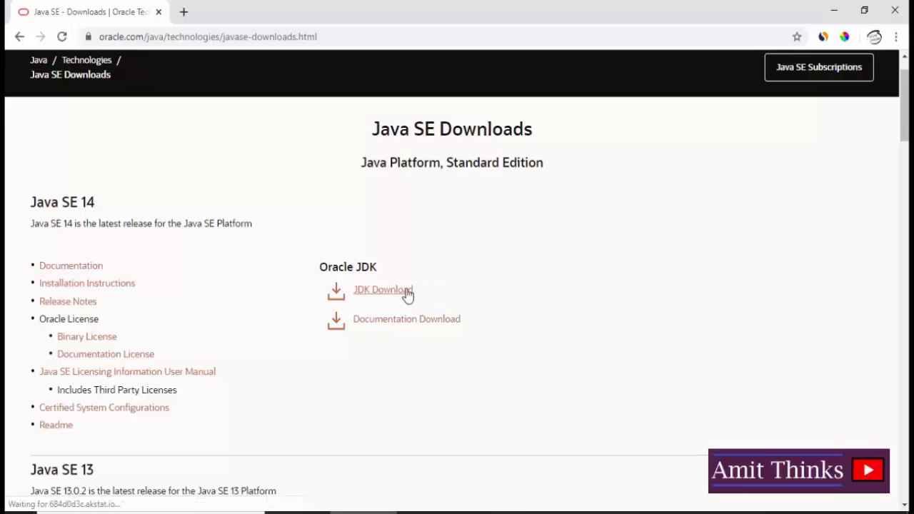
click(382, 290)
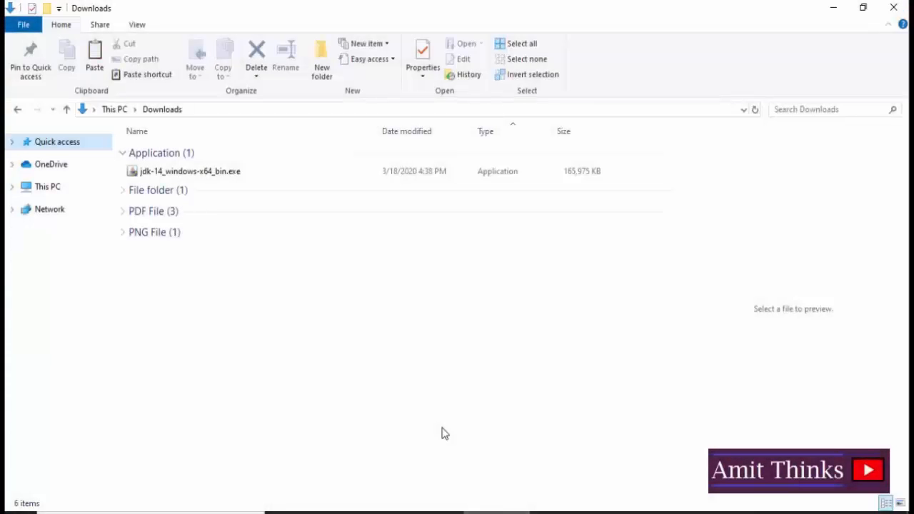
Step: Run jdk-14_windows-x64_bin.exe from the Downloads folder
click(190, 171)
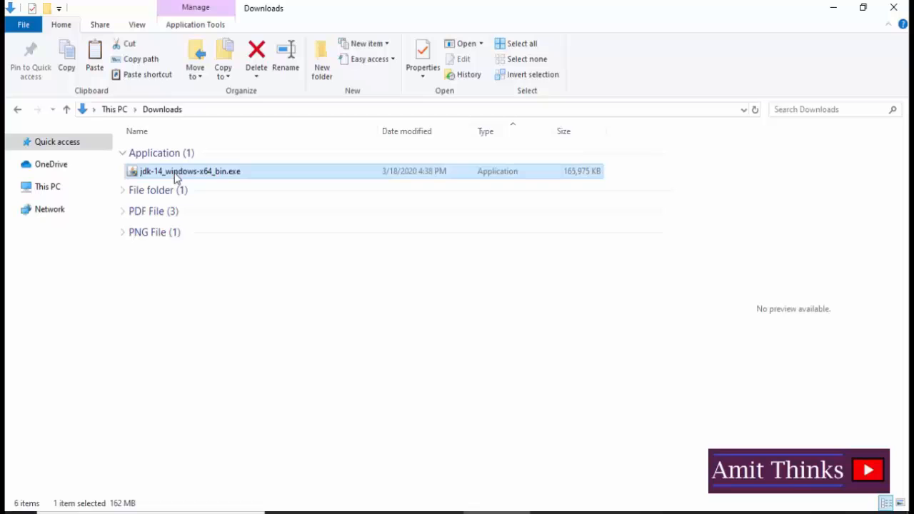
mouse_move(185, 172)
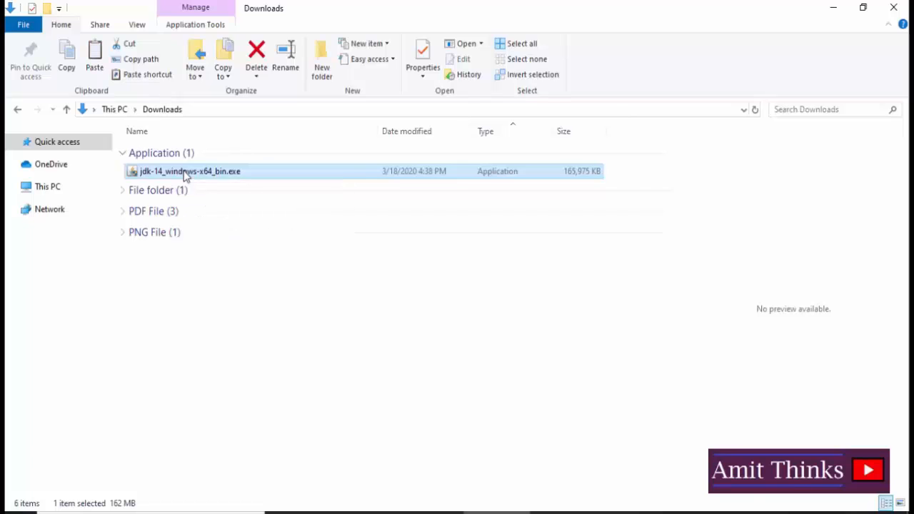
double_click(189, 171)
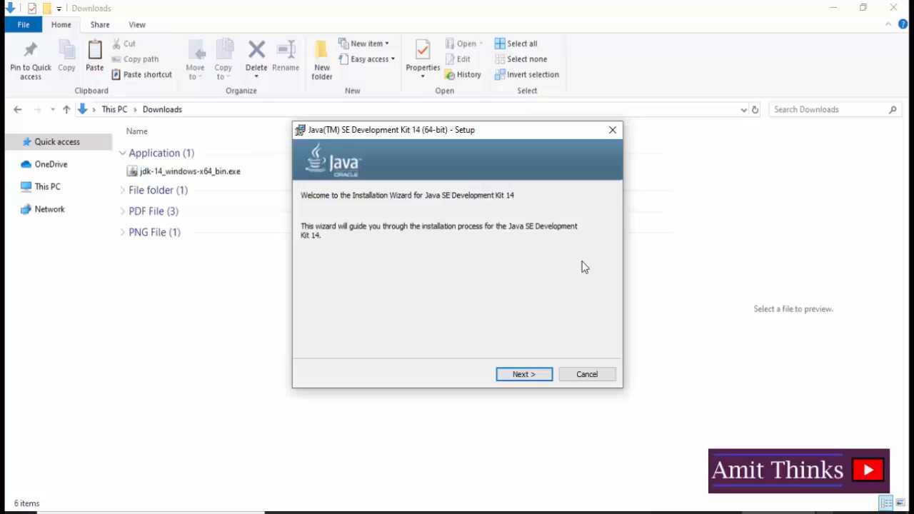
Step: Install JDK 14, keeping the default C:\Program Files\Java\jdk-14 folder, then close the wizard
click(523, 374)
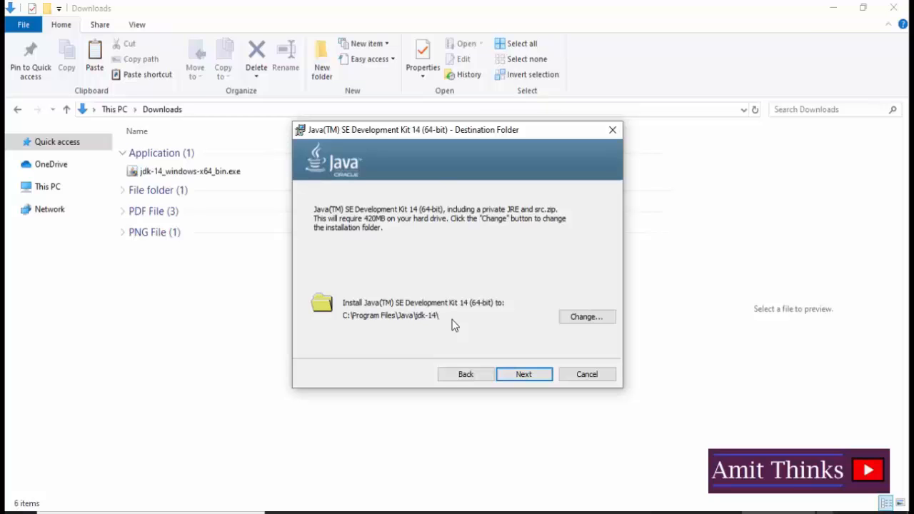
mouse_move(586, 317)
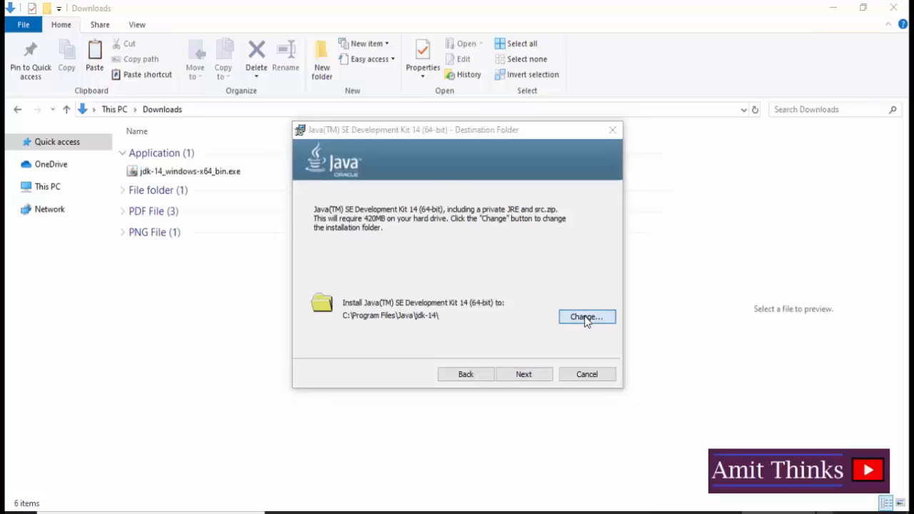
click(586, 317)
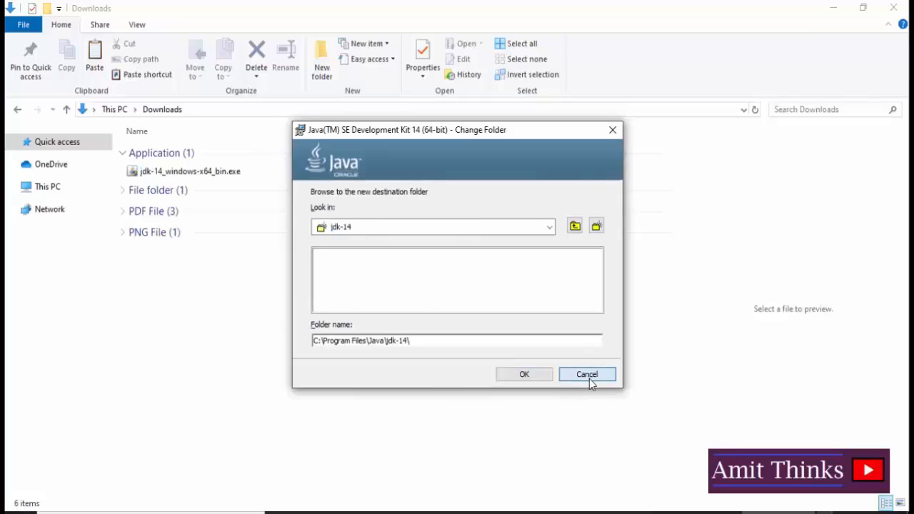
click(586, 374)
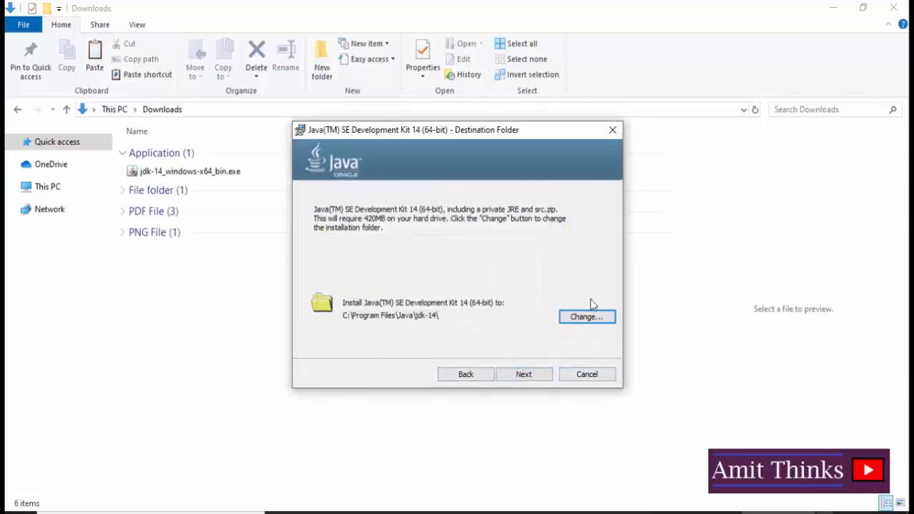
click(586, 316)
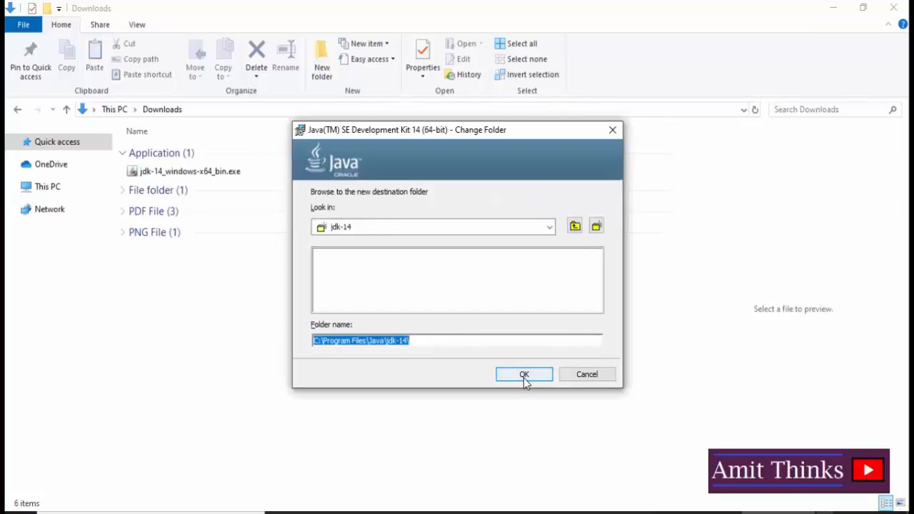
click(524, 374)
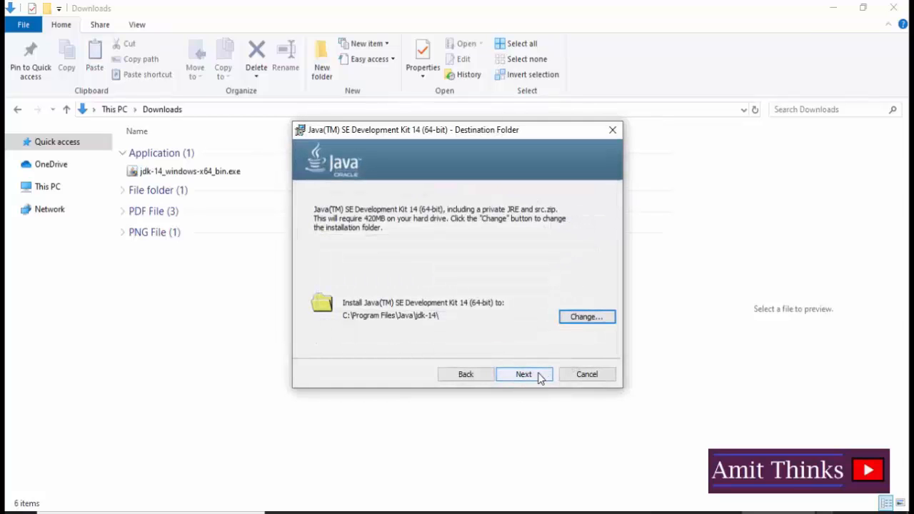
click(523, 374)
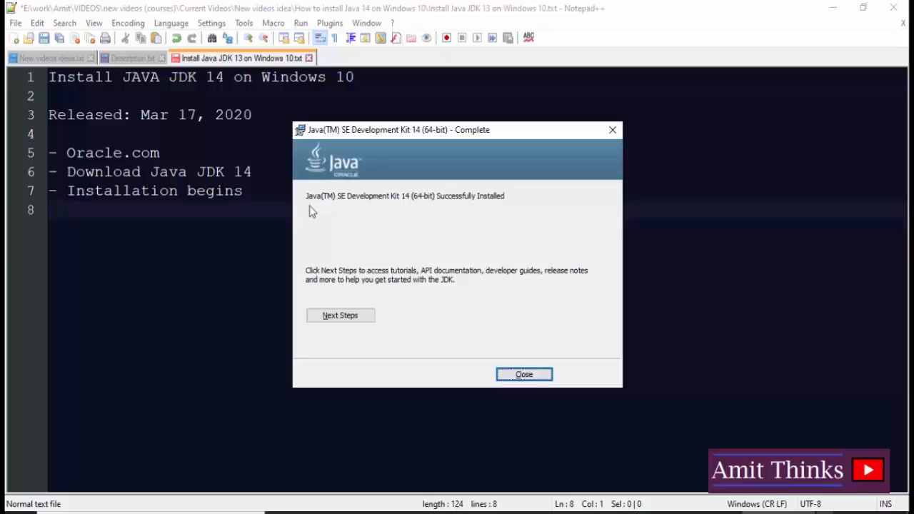
mouse_move(523, 374)
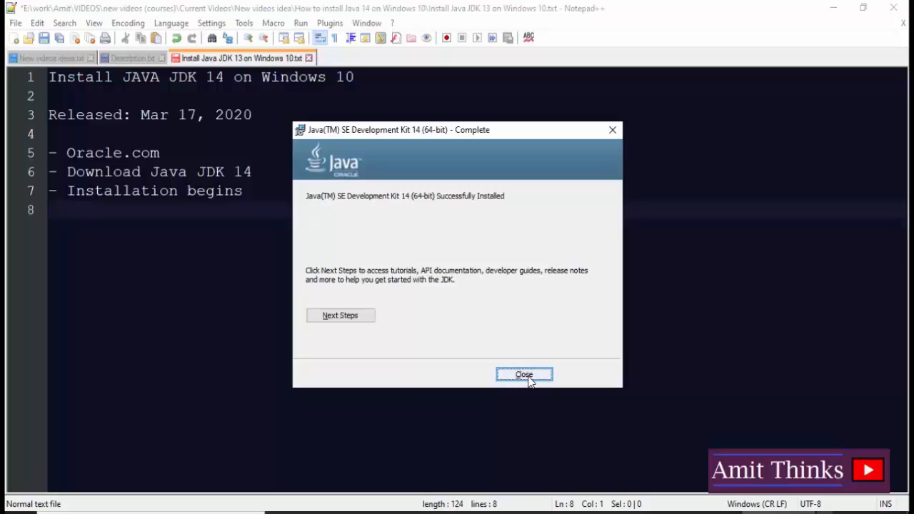
click(523, 375)
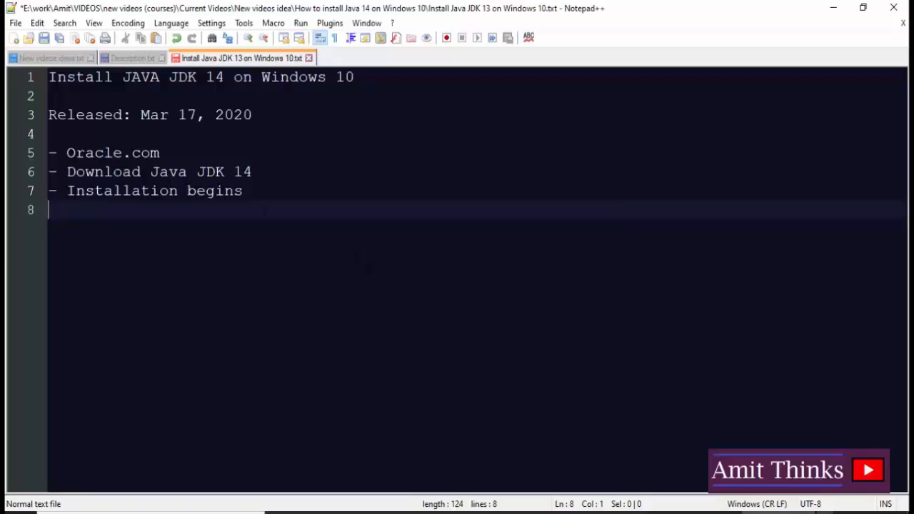
Step: Note '- Installation Path: C:\Program Files\Java\jdk-14\' and '- Set Environment Variables' in Notepad++
text(Installation Path)
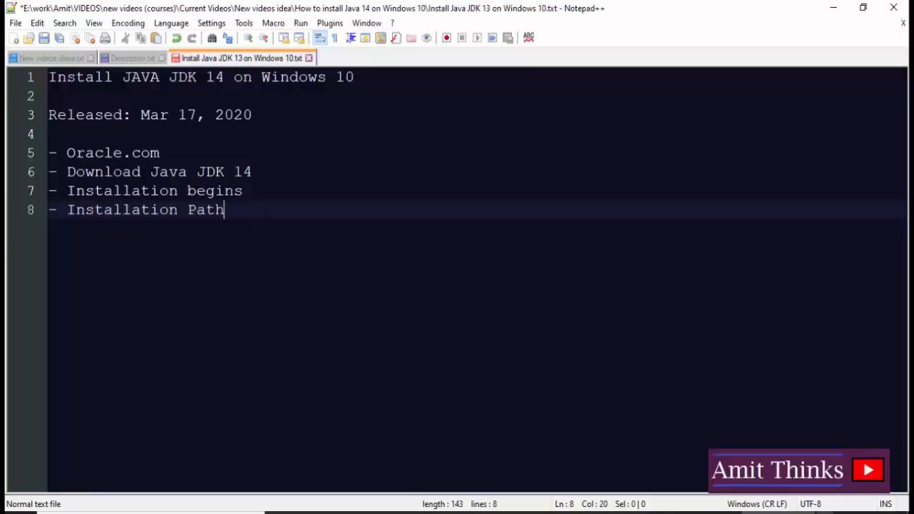
text(: C:\Program Files\Java\jdk-14\)
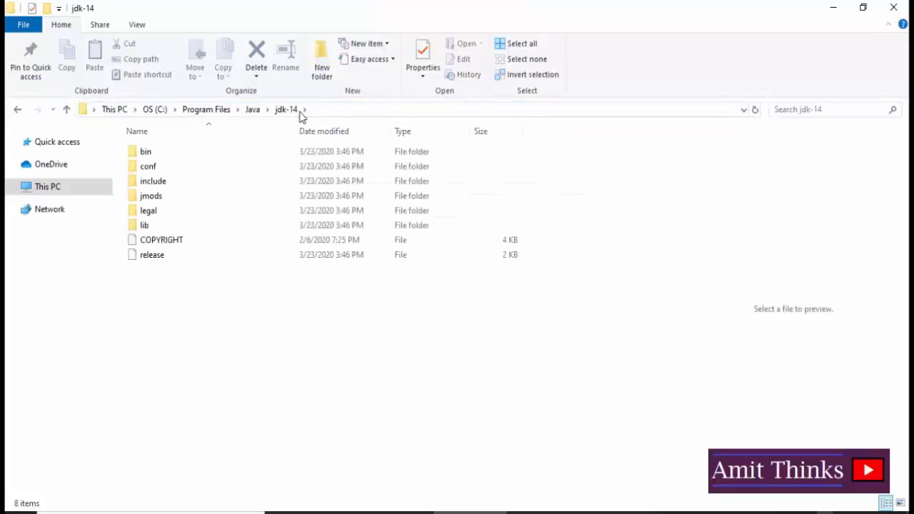
mouse_move(326, 309)
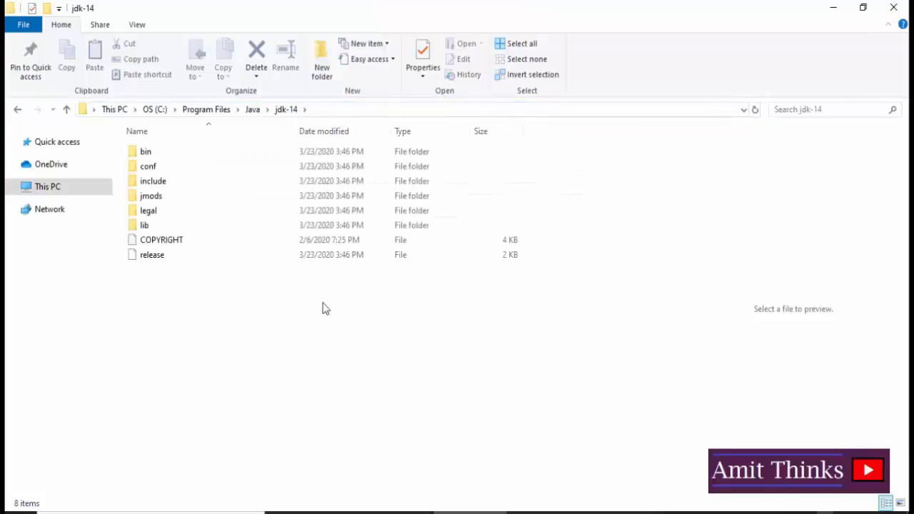
mouse_move(767, 441)
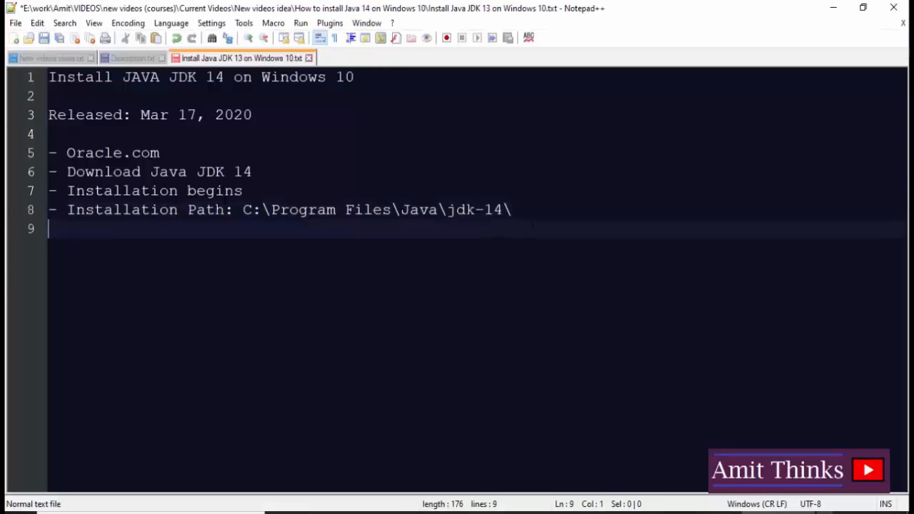
text(- Set Environment Variab)
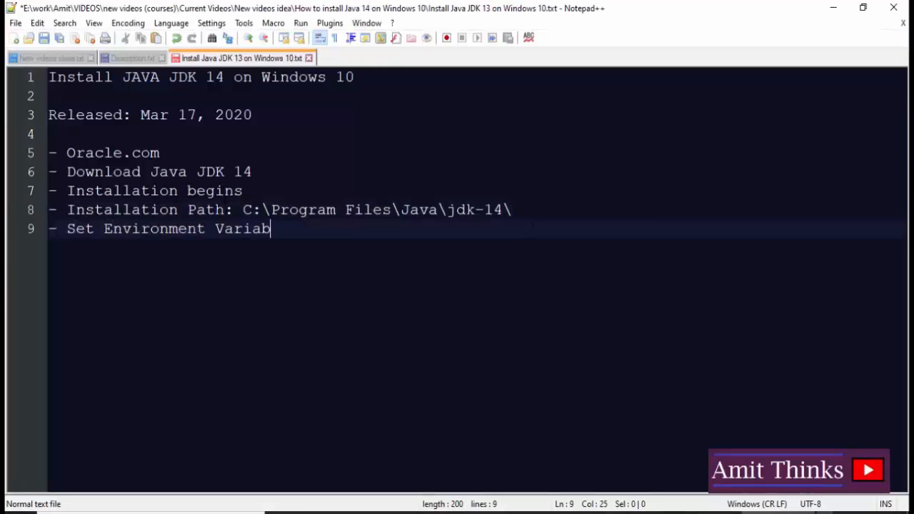
key(enter)
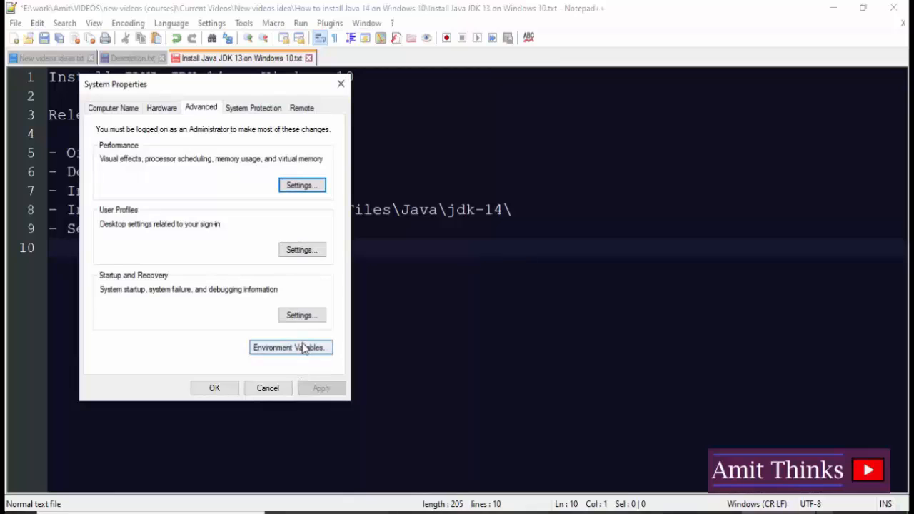
Step: Open the Environment Variables window and copy the jdk-14\bin folder path
click(290, 347)
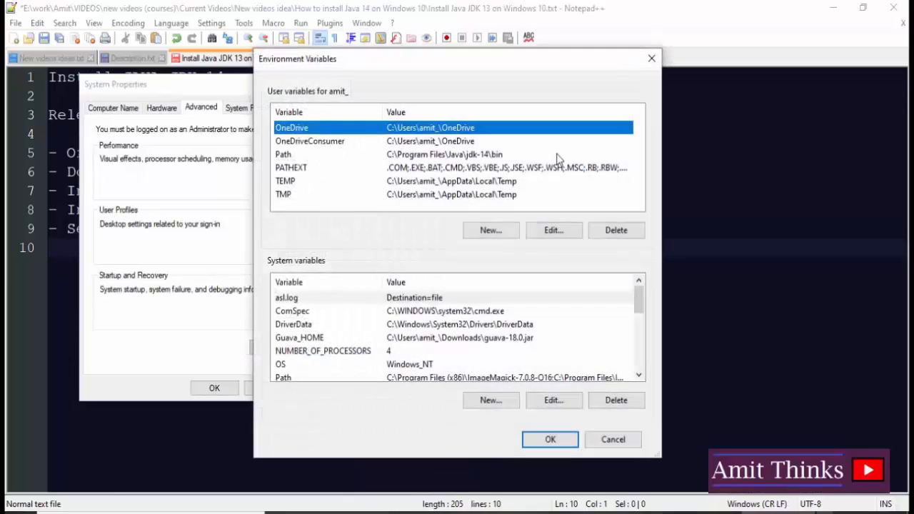
click(293, 324)
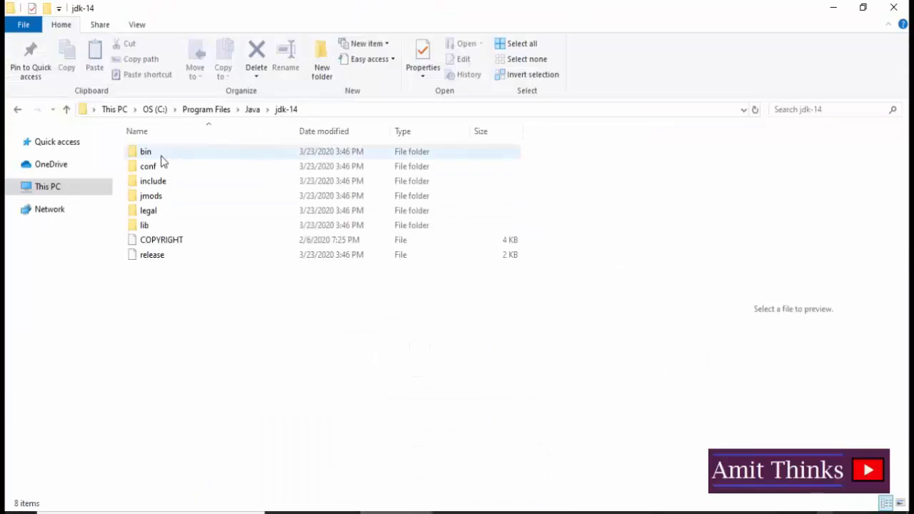
double_click(145, 152)
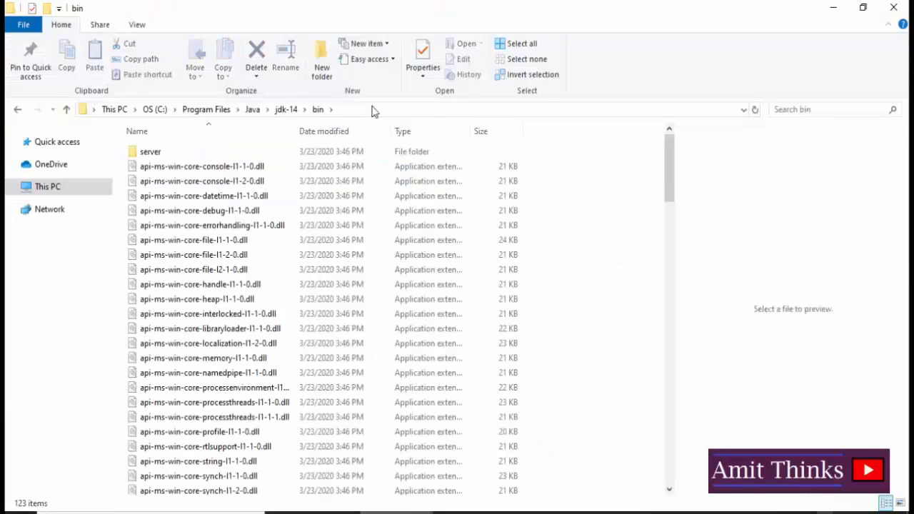
click(357, 109)
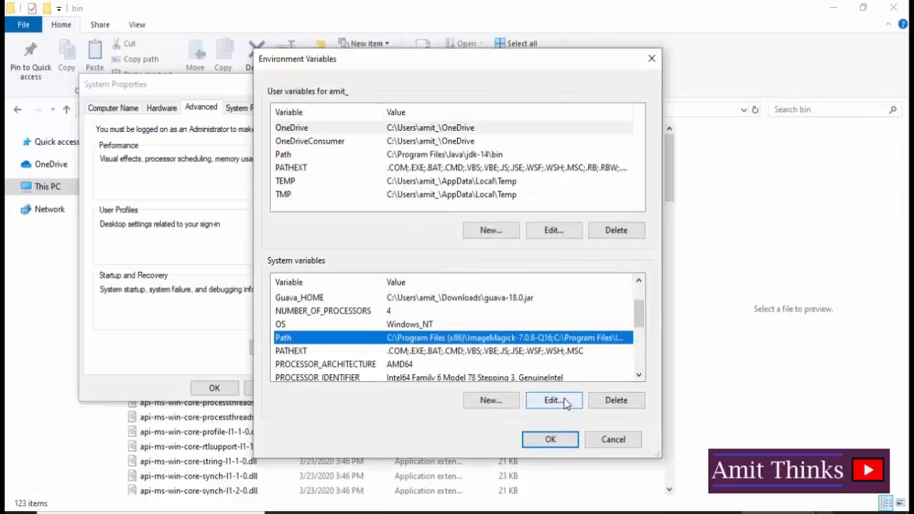
Step: Add C:\Program Files\Java\jdk-14\bin as a new system Path entry and confirm both dialogs
click(553, 400)
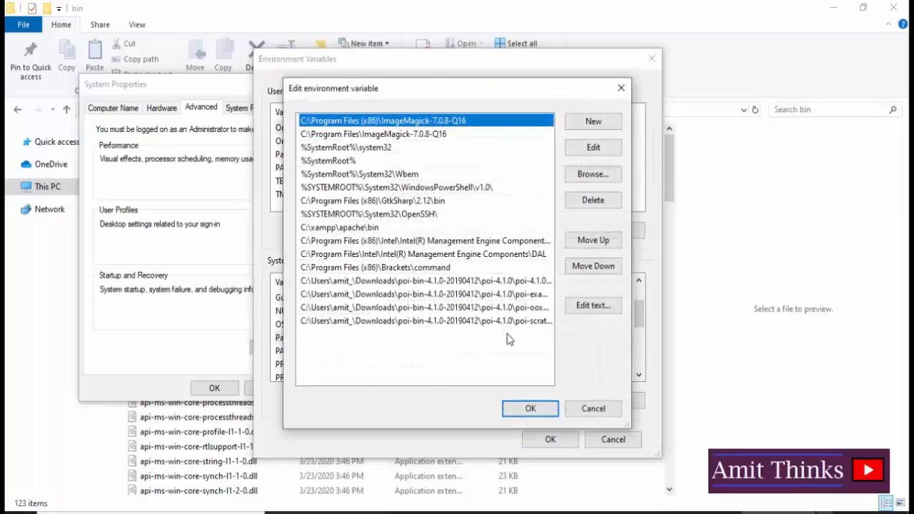
click(592, 121)
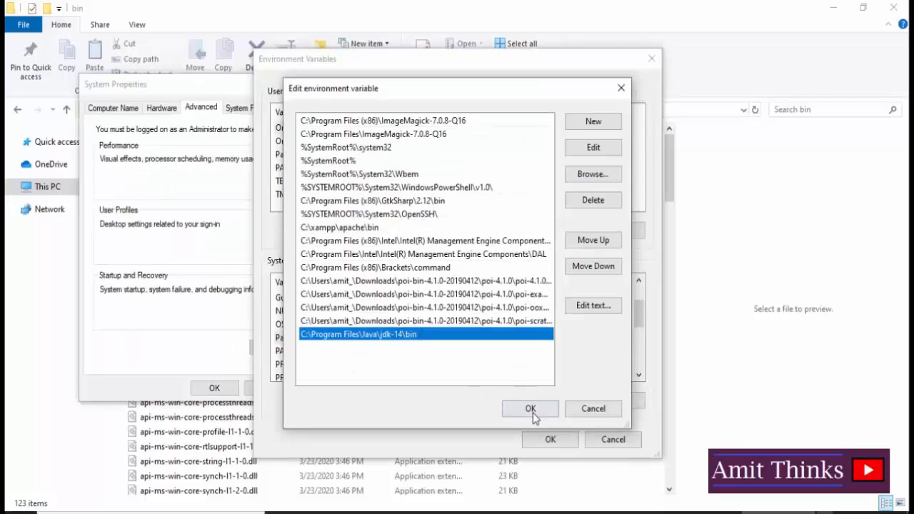
click(530, 408)
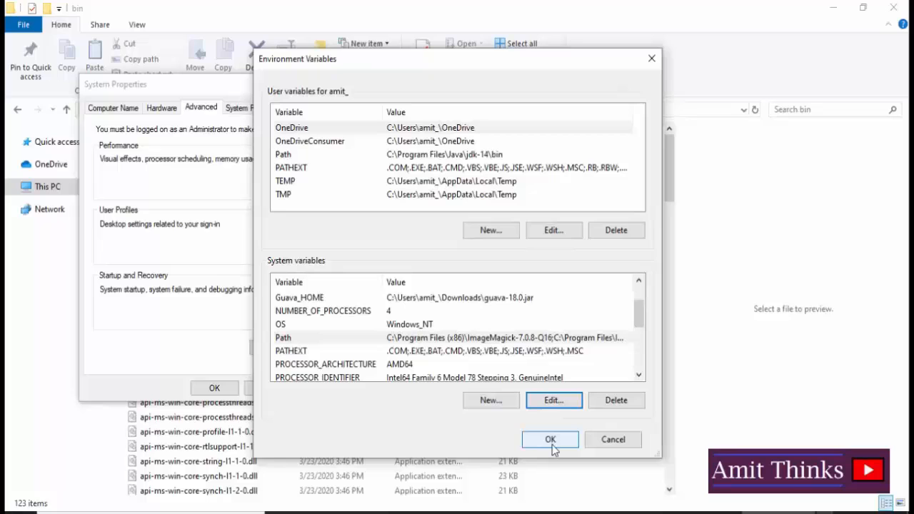
click(550, 439)
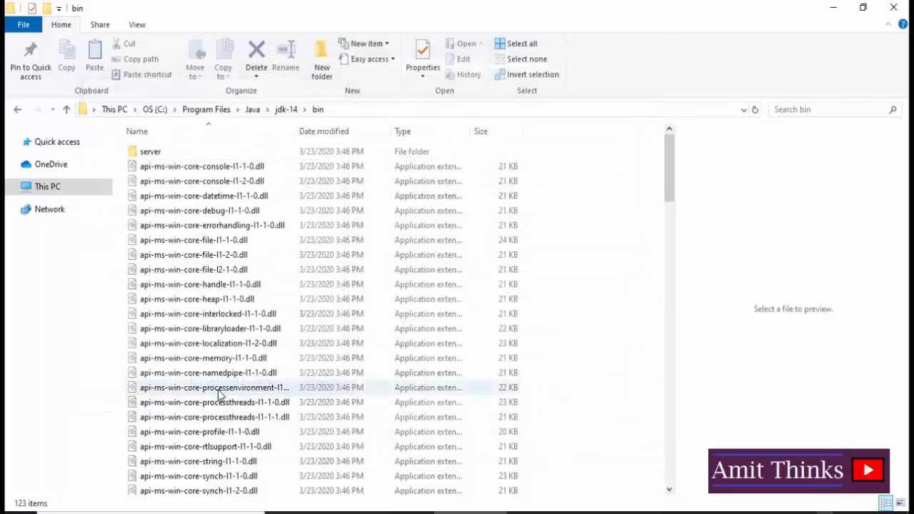
Step: Search the Start menu for cmd and run Command Prompt as administrator
click(215, 386)
text(cmd)
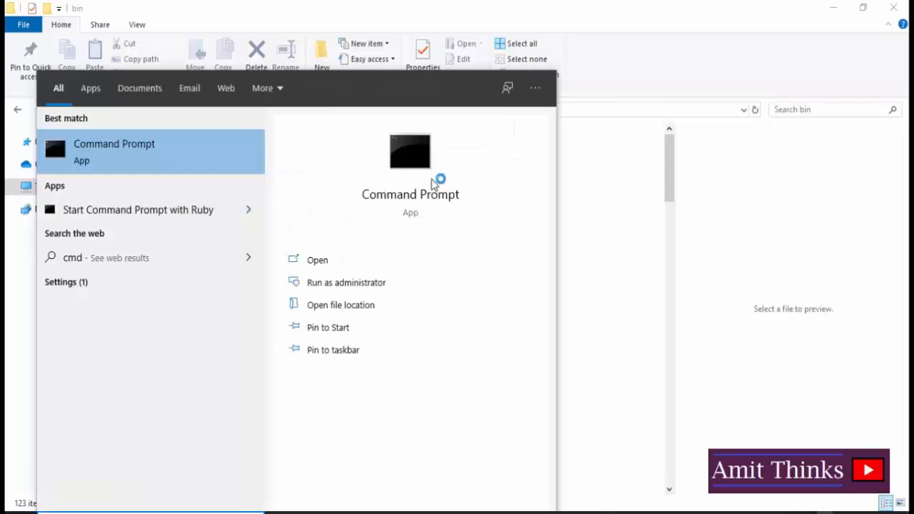
click(346, 282)
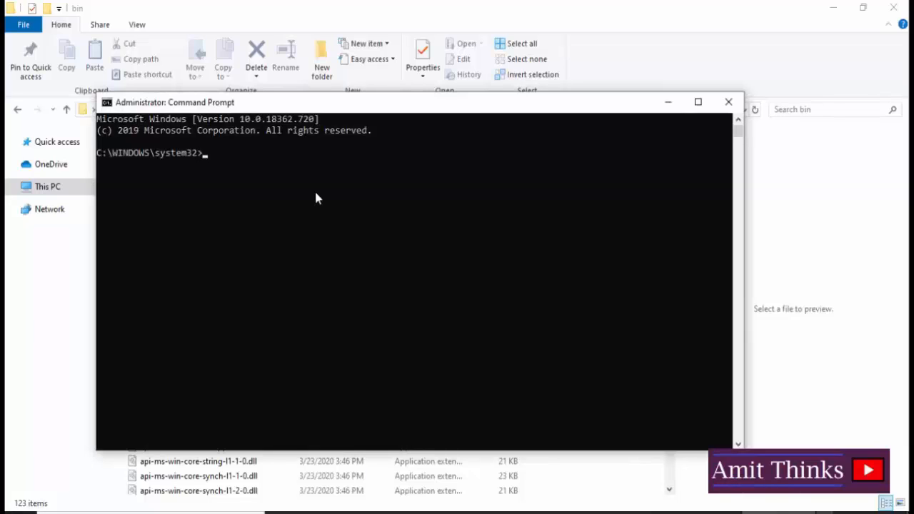
Step: Run java -version to confirm Java 14 (build 14+36-1461) is reachable
text(java -version)
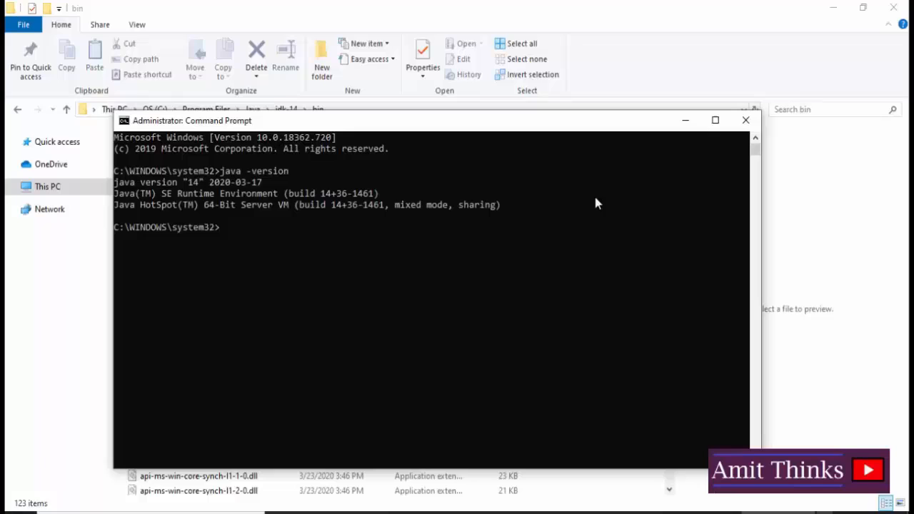
mouse_move(266, 181)
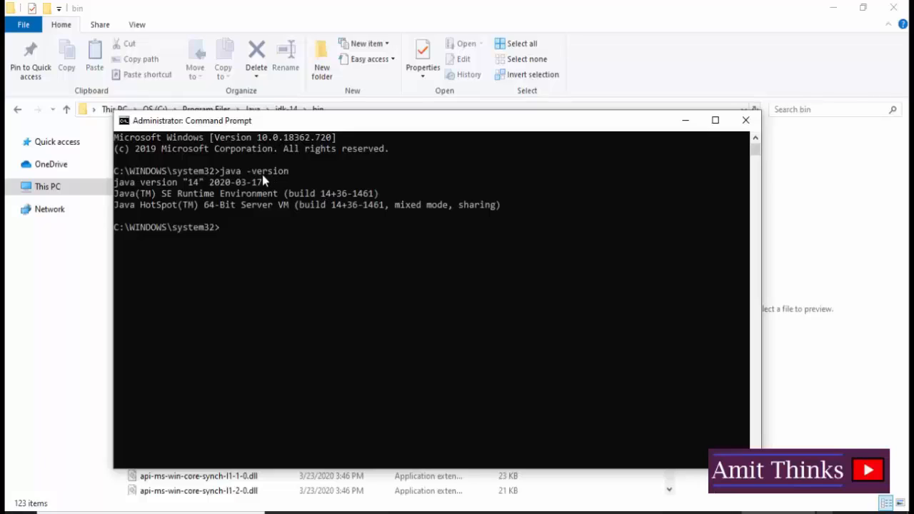
text(java -ver)
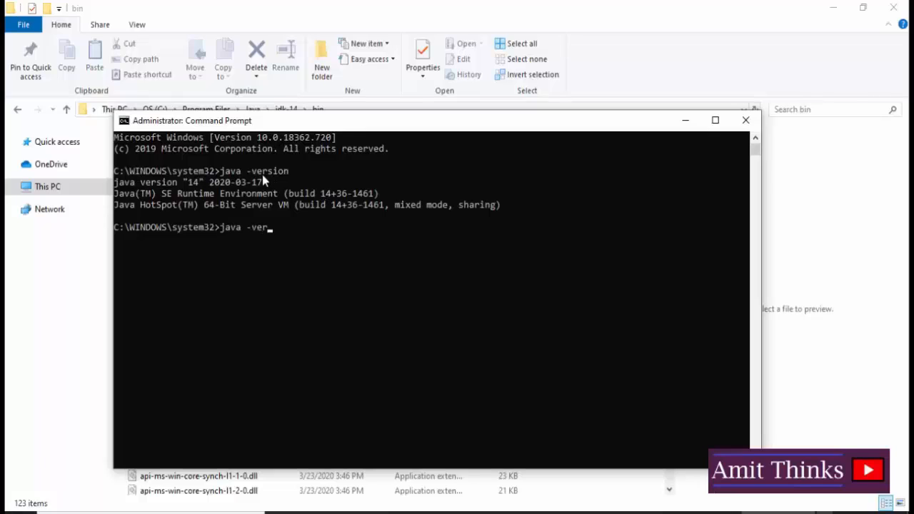
text(sion)
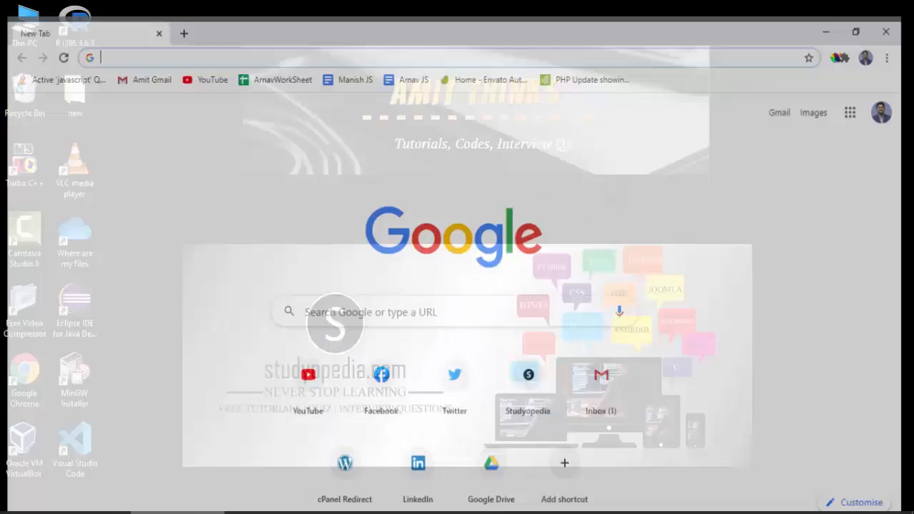
Step: Search Google for 'netbeans' and open the netbeans.org result
text(netbeans)
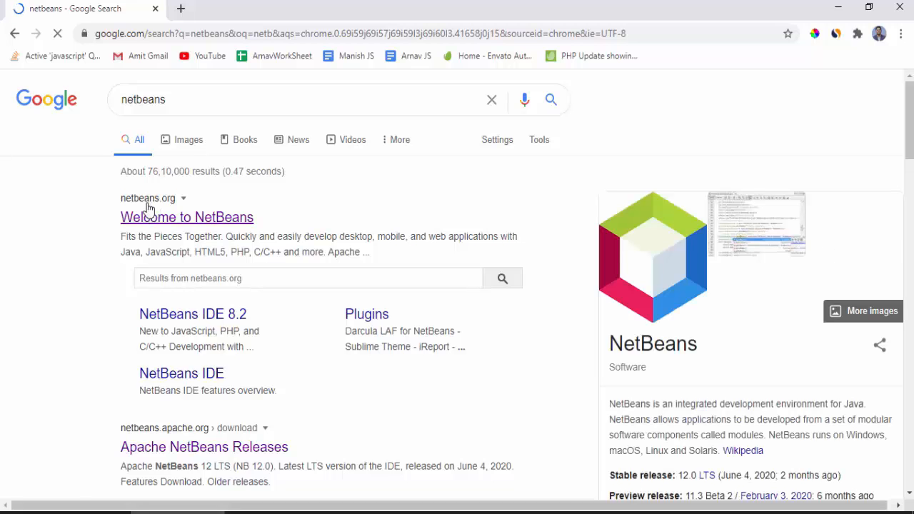
scroll(down, 3)
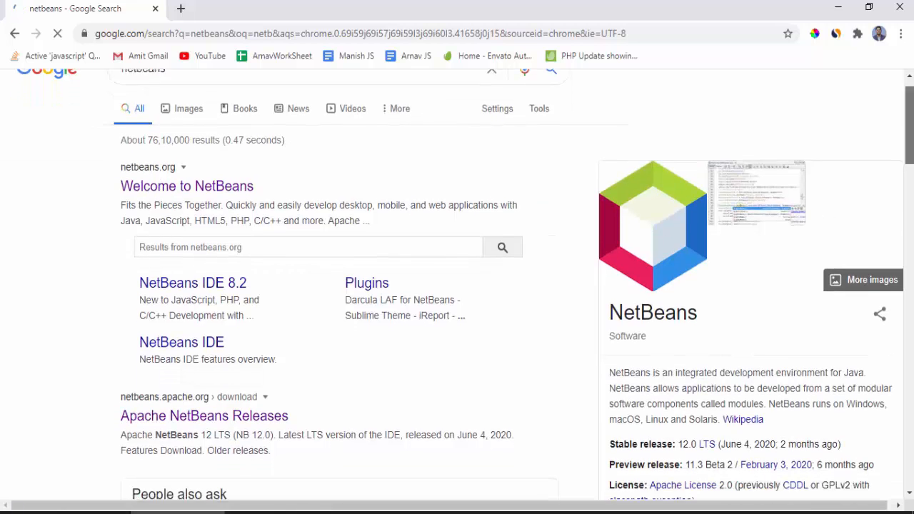
scroll(down, 3)
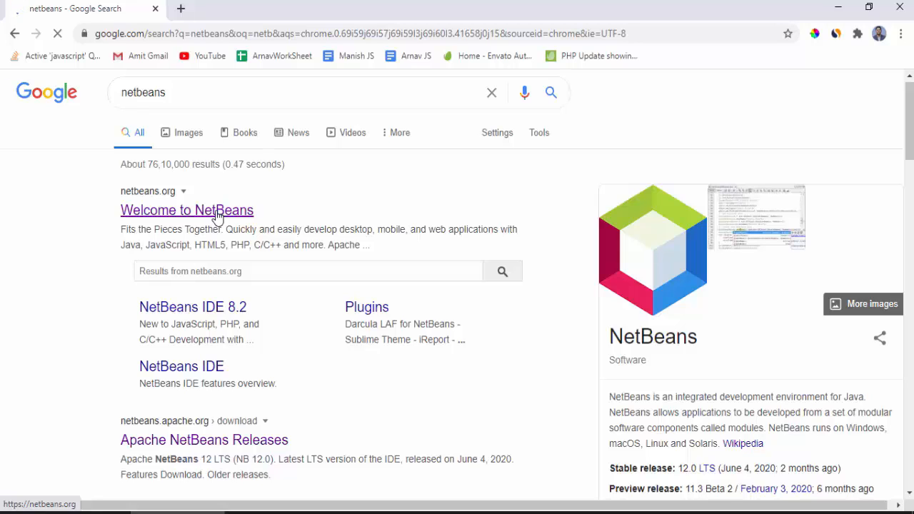
click(187, 210)
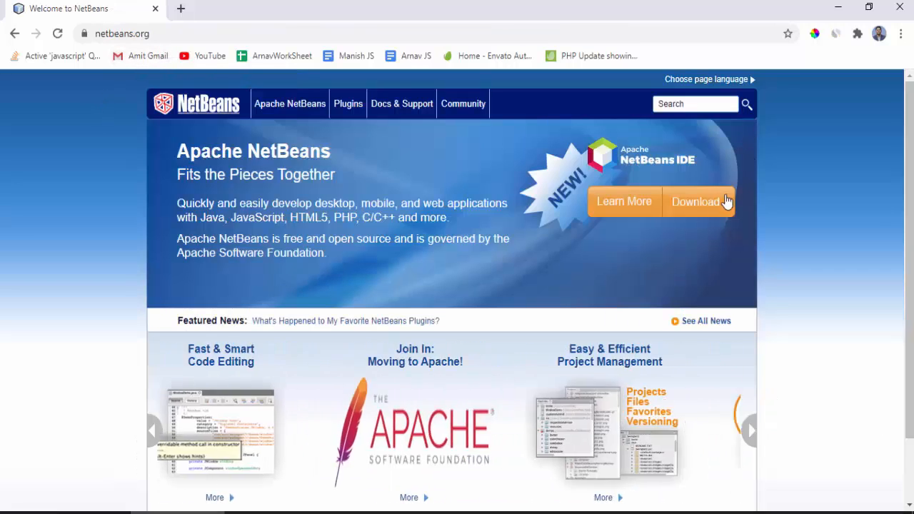
Step: Go to the NetBeans Download page and open the Apache NetBeans 12 LTS downloads
click(695, 201)
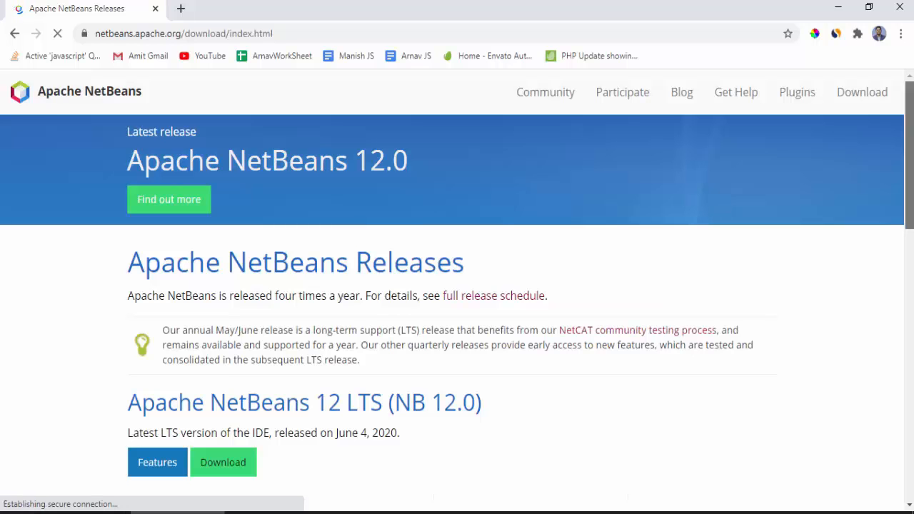
scroll(down, 3)
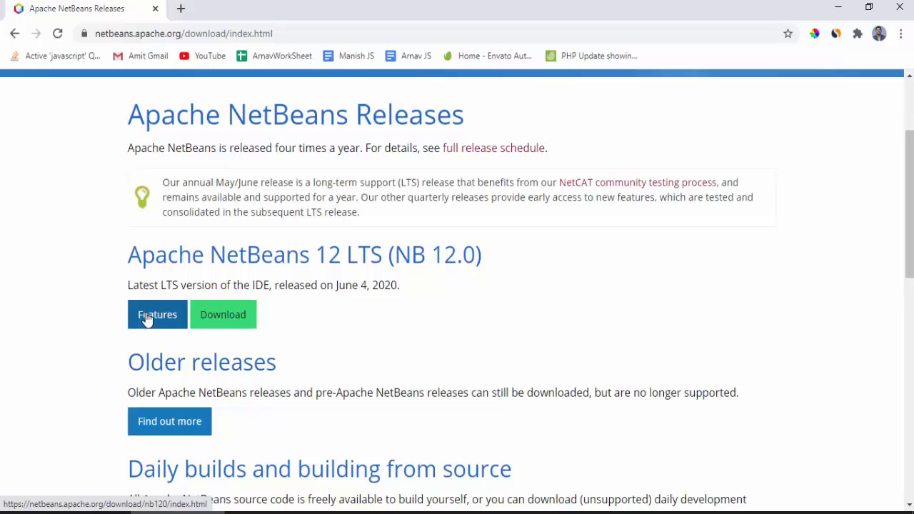
mouse_move(223, 314)
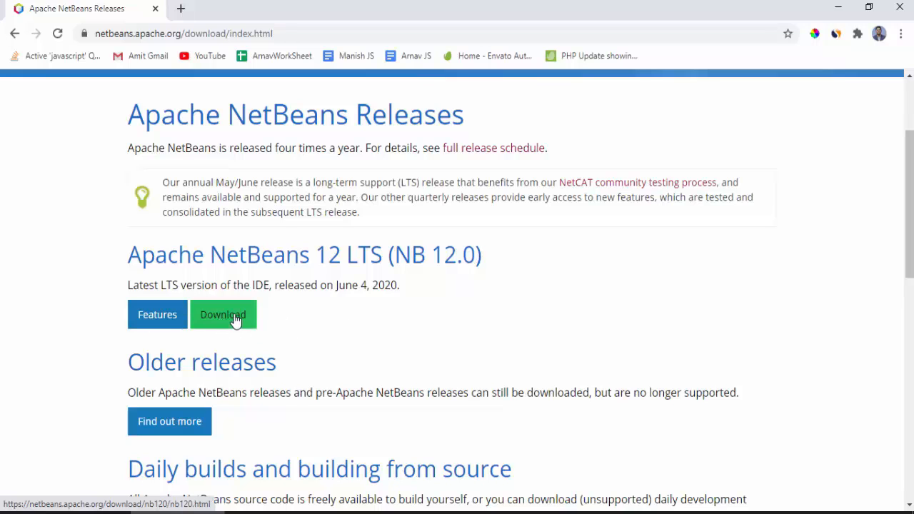
click(223, 314)
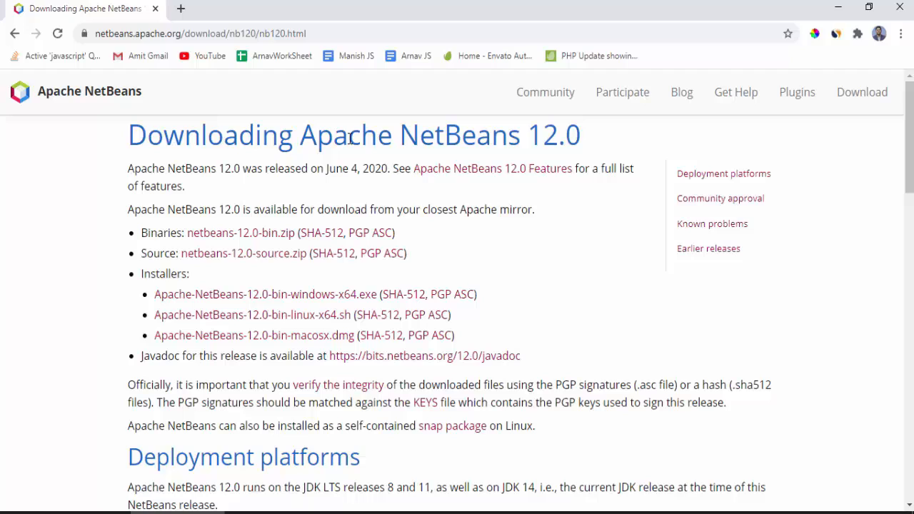
mouse_move(332, 289)
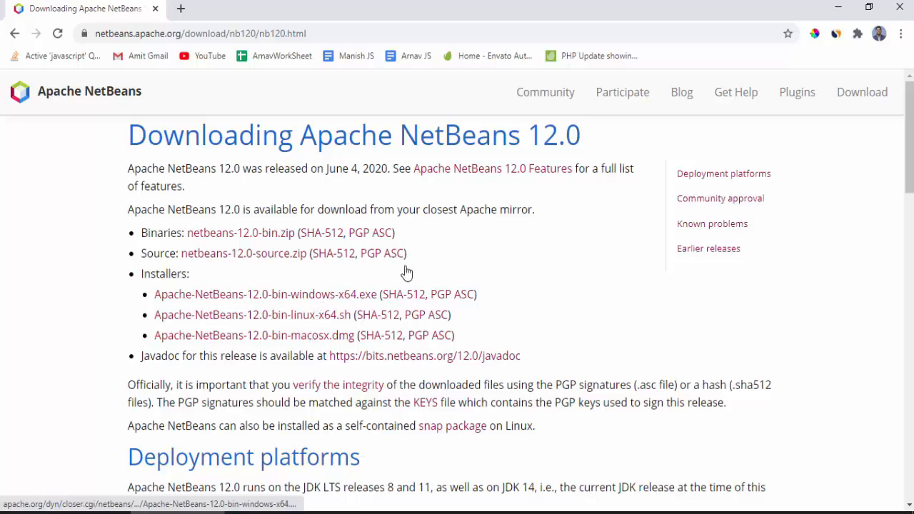
mouse_move(334, 305)
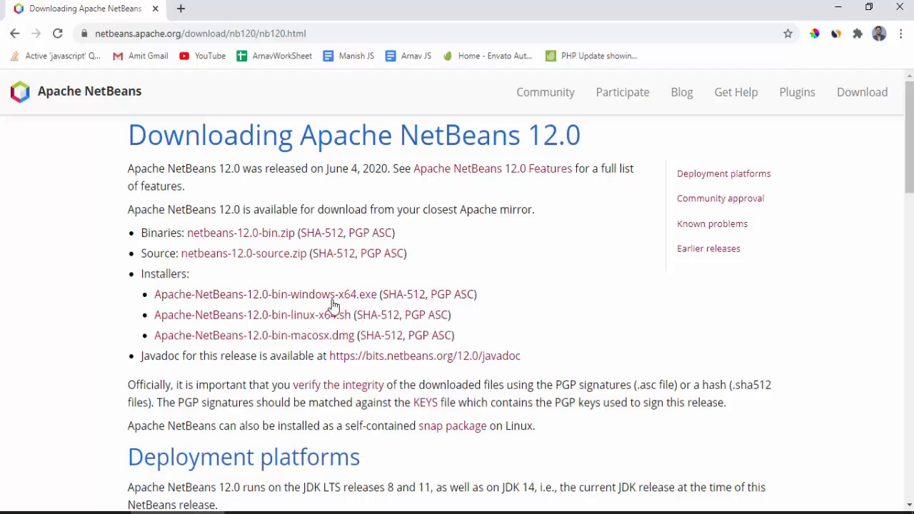
mouse_move(331, 294)
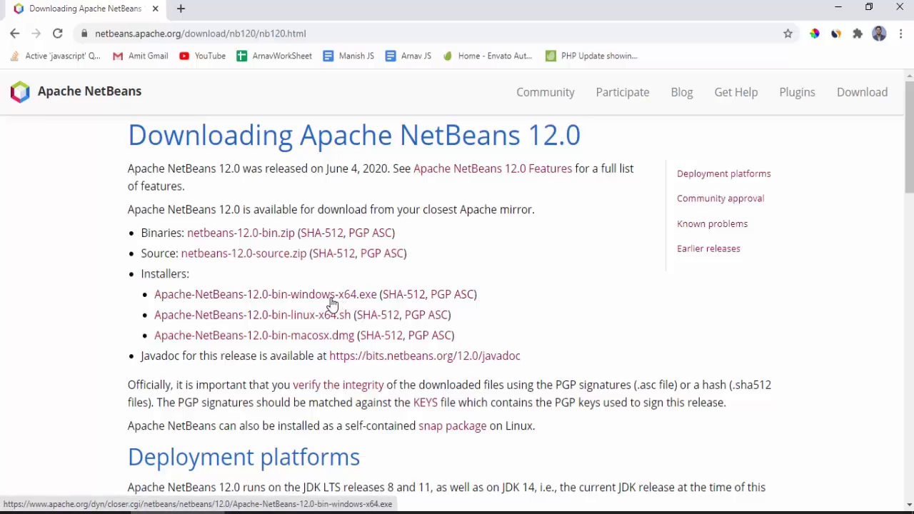
Step: Download Apache-NetBeans-12.0-bin-windows-x64.exe from the suggested Apache mirror
click(265, 294)
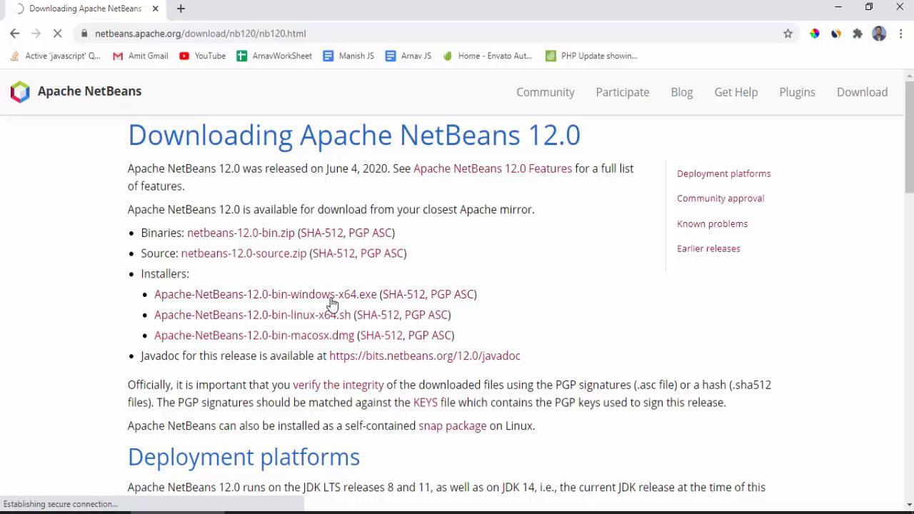
click(265, 294)
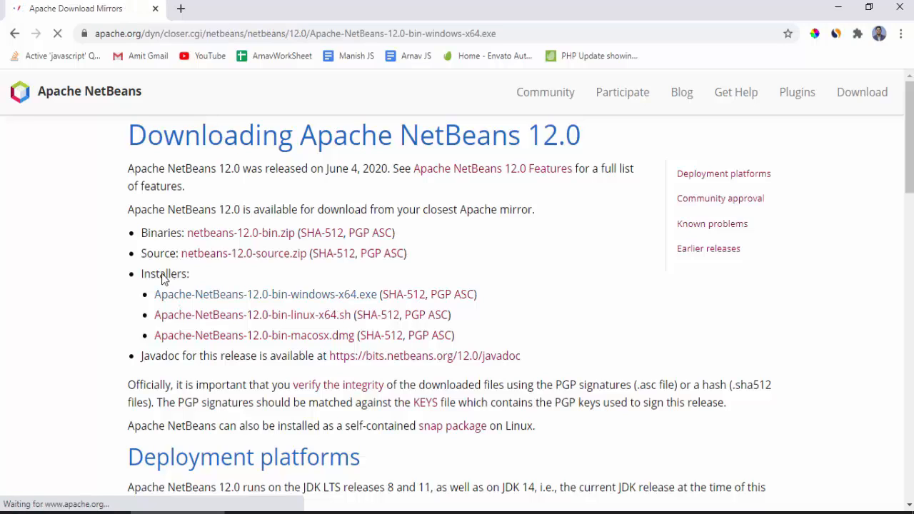
click(265, 294)
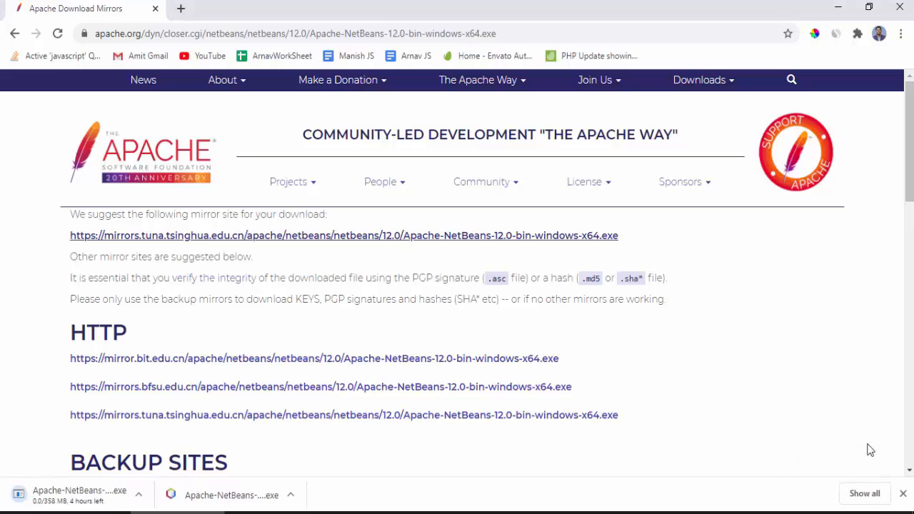
mouse_move(300, 446)
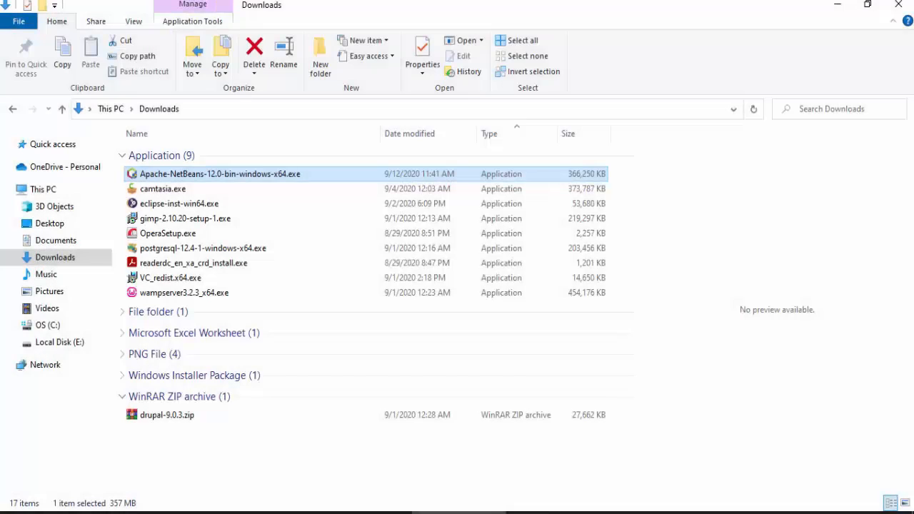
mouse_move(198, 184)
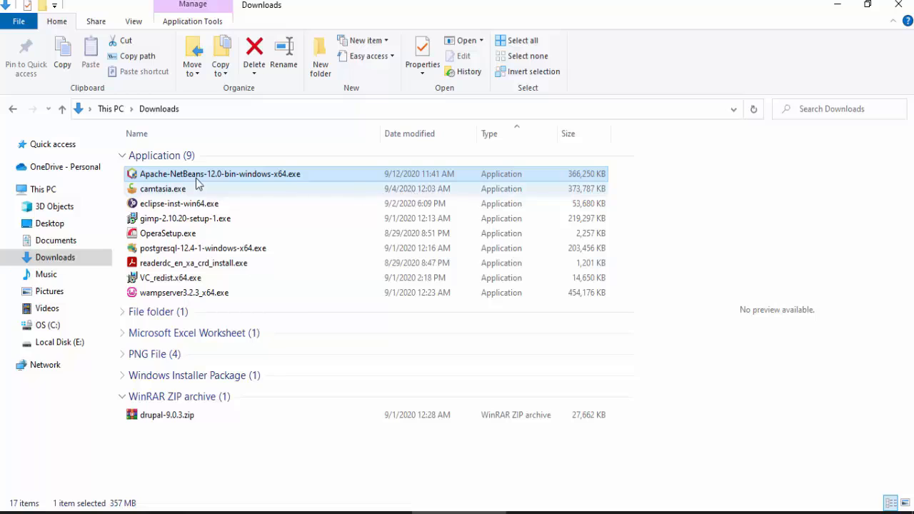
mouse_move(239, 177)
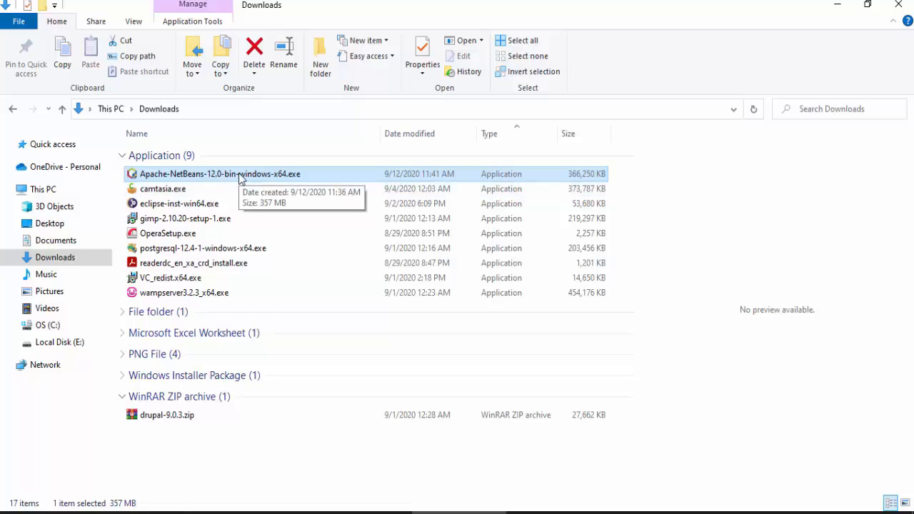
mouse_move(243, 177)
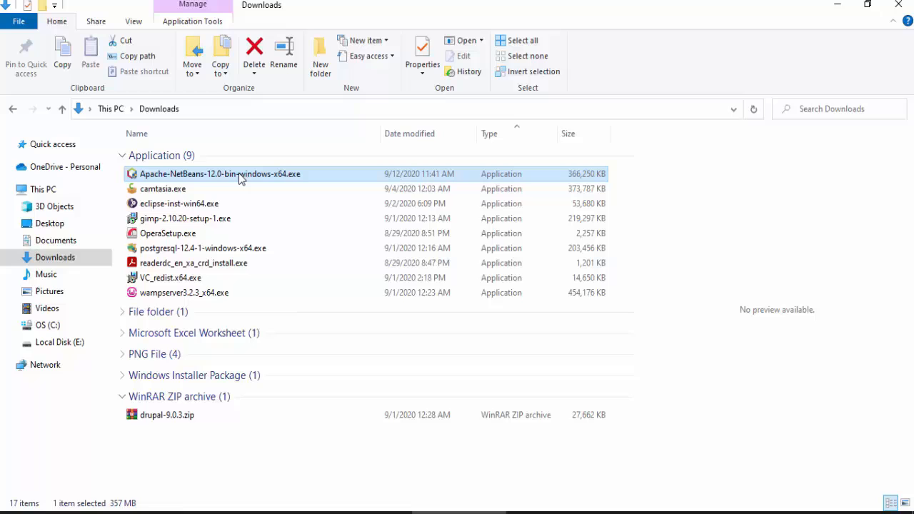
Step: Launch Apache-NetBeans-12.0-bin-windows-x64.exe from the Downloads folder
double_click(220, 173)
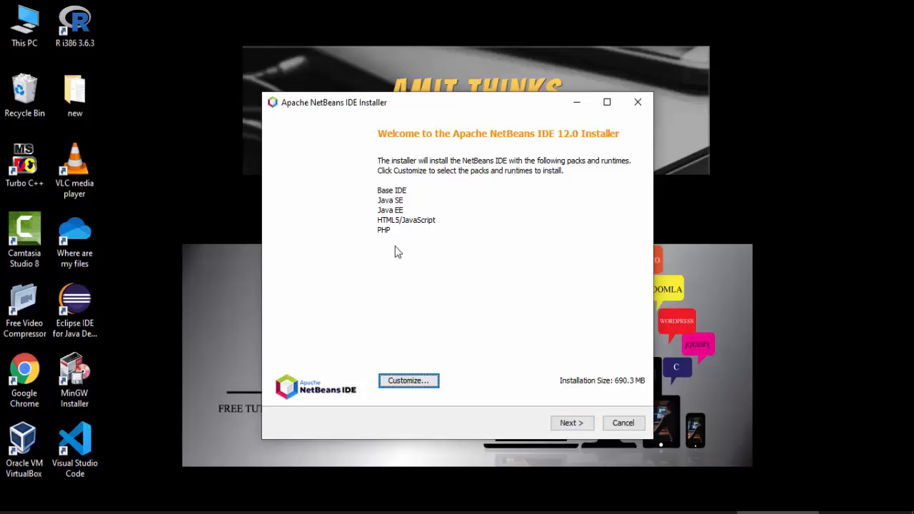
mouse_move(389, 192)
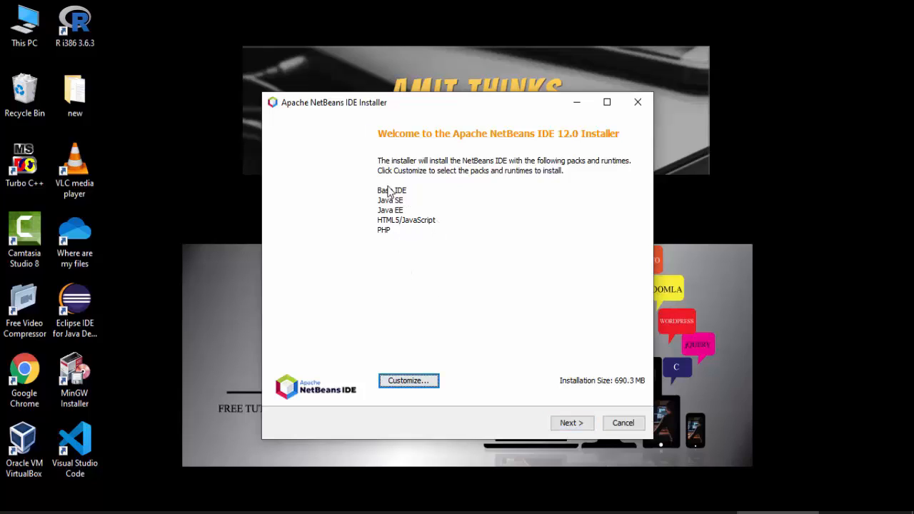
mouse_move(425, 410)
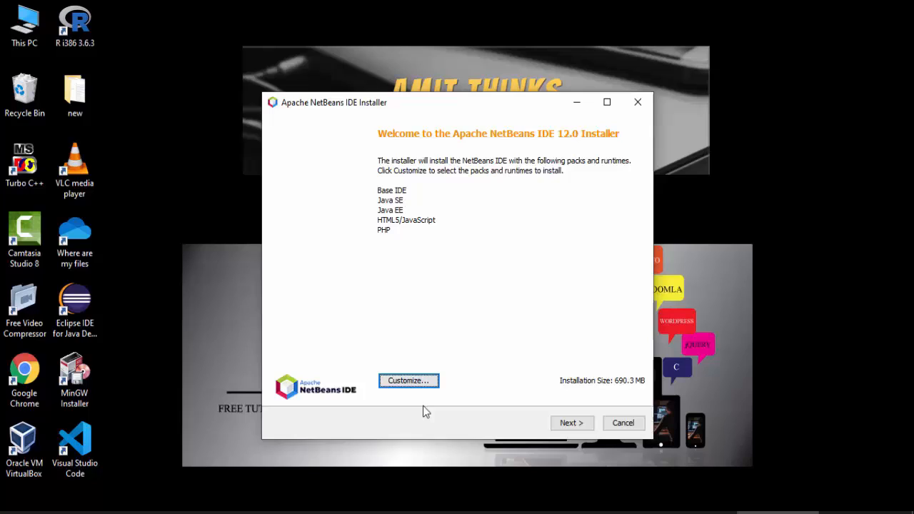
Step: Keep Base IDE, Java SE, Java EE, HTML5/JavaScript and PHP packs, then continue
click(407, 380)
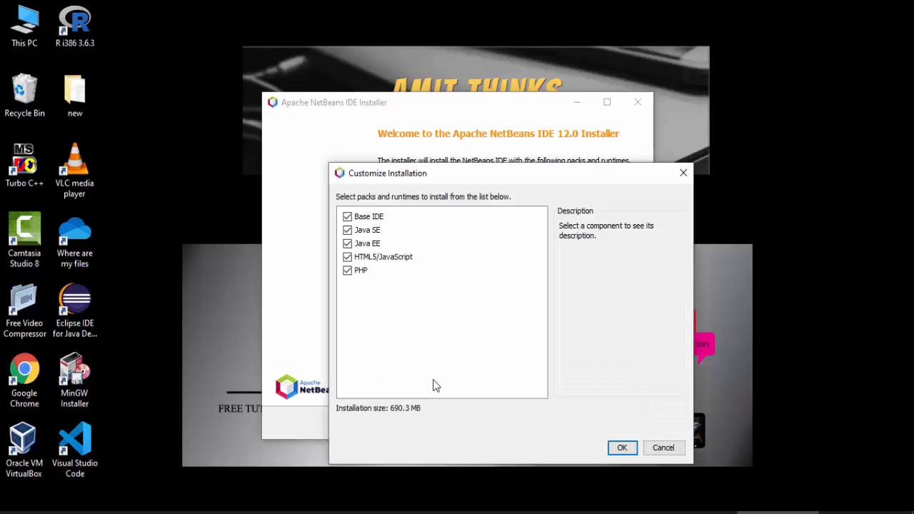
mouse_move(675, 406)
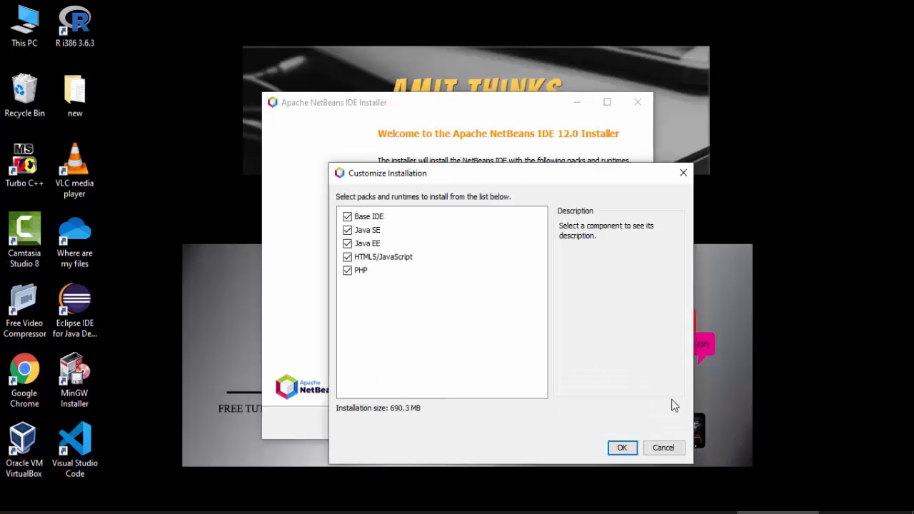
click(621, 447)
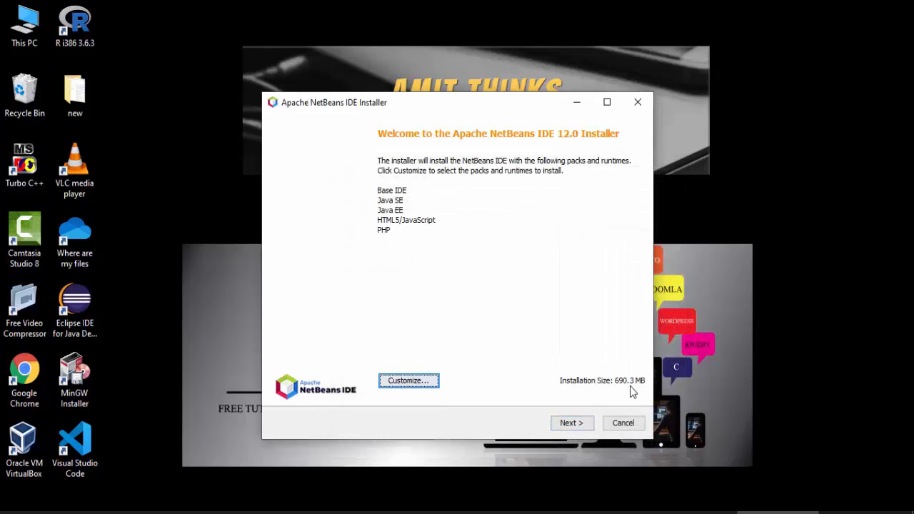
click(571, 423)
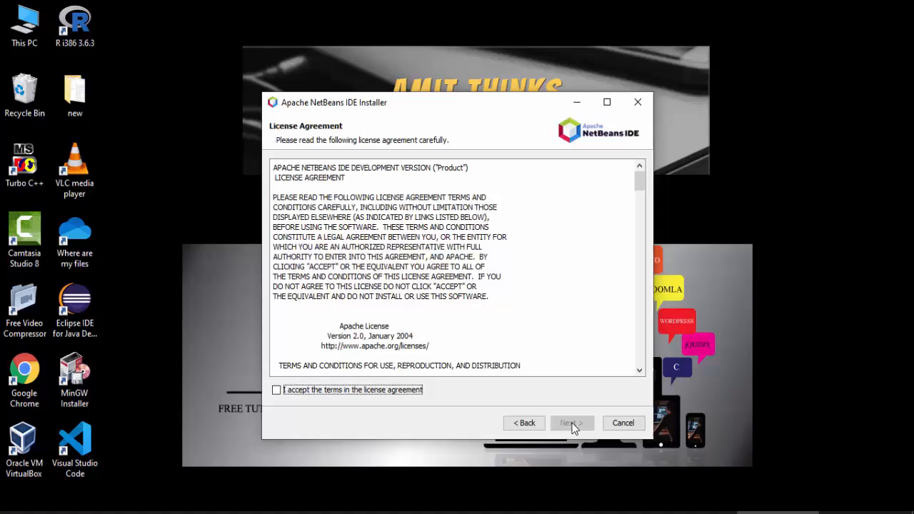
Step: Accept the NetBeans license terms and proceed to the install folder and JDK page
click(276, 389)
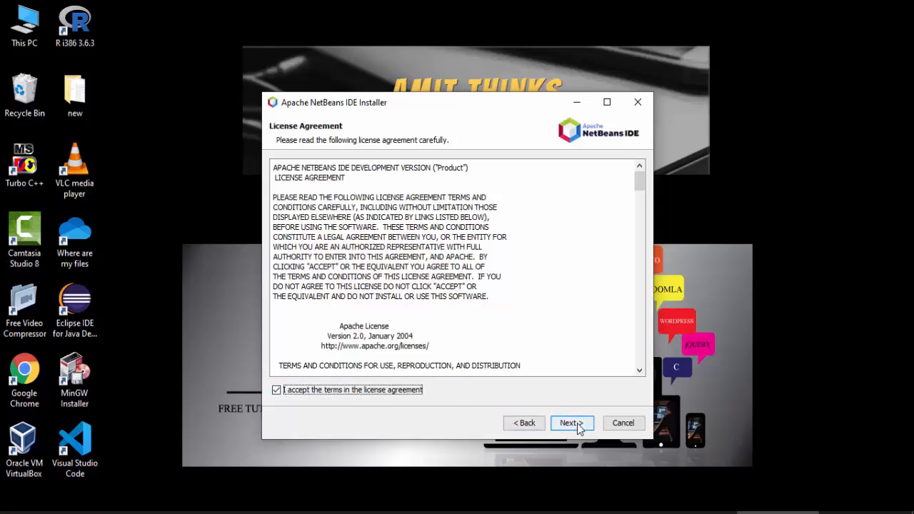
click(571, 423)
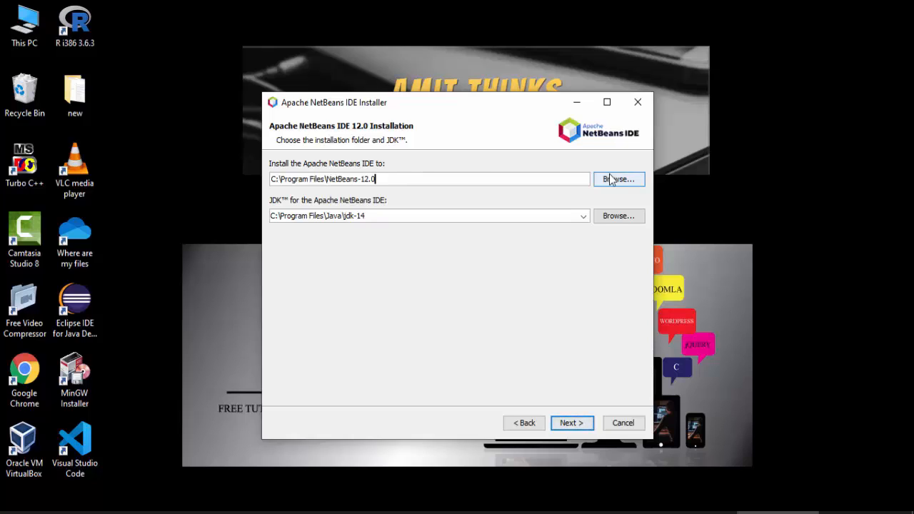
mouse_move(410, 199)
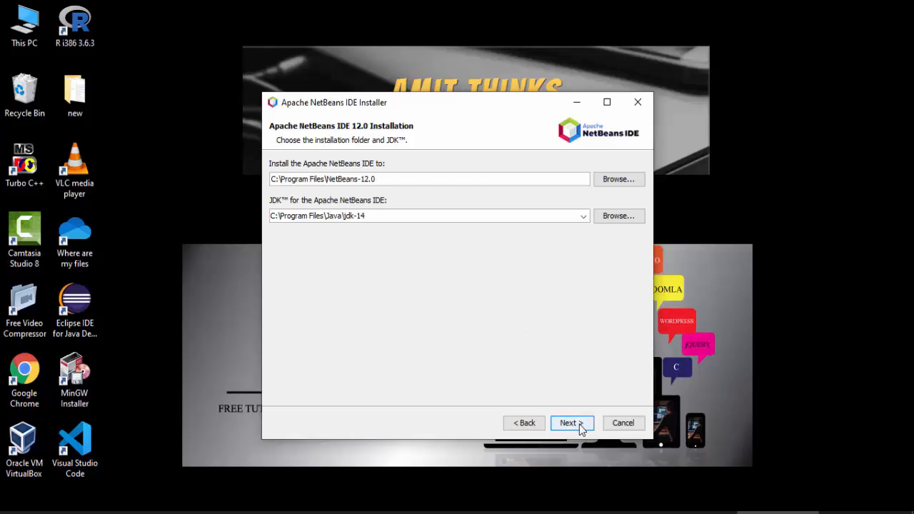
Step: Install NetBeans 12.0 into C:\Program Files\NetBeans-12.0 with jdk-14
click(567, 423)
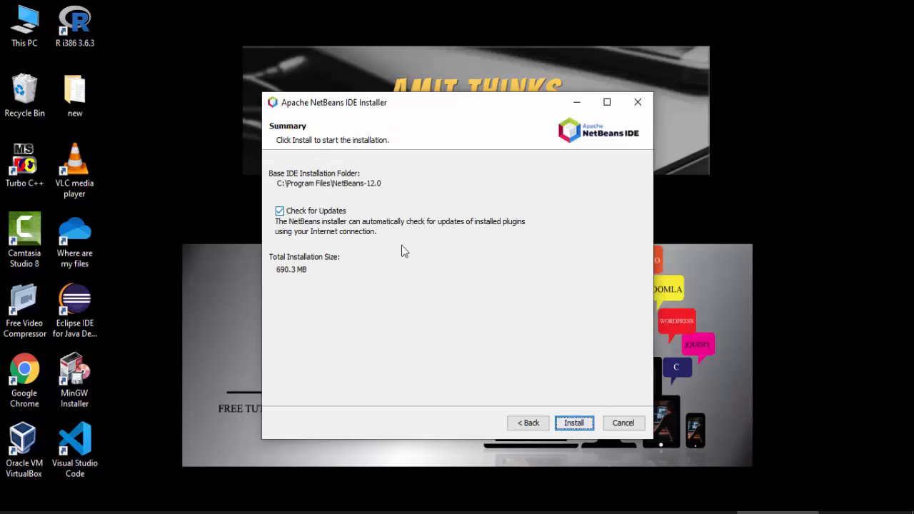
click(573, 422)
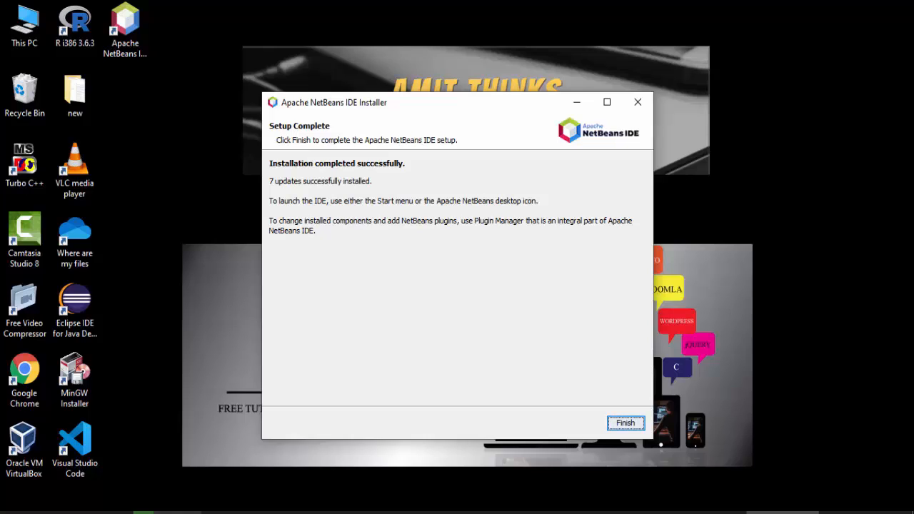
mouse_move(604, 416)
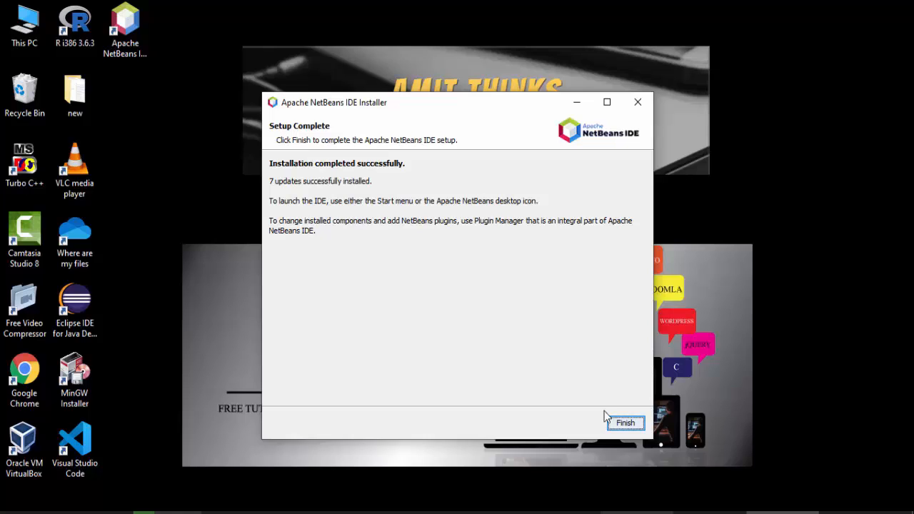
Step: Finish the installer and launch NetBeans IDE 12.0 from its desktop shortcut
click(624, 423)
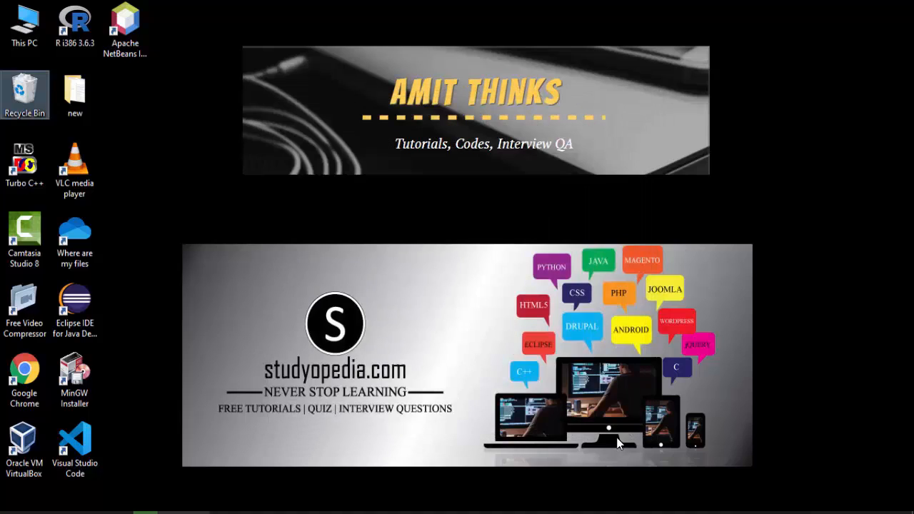
click(125, 28)
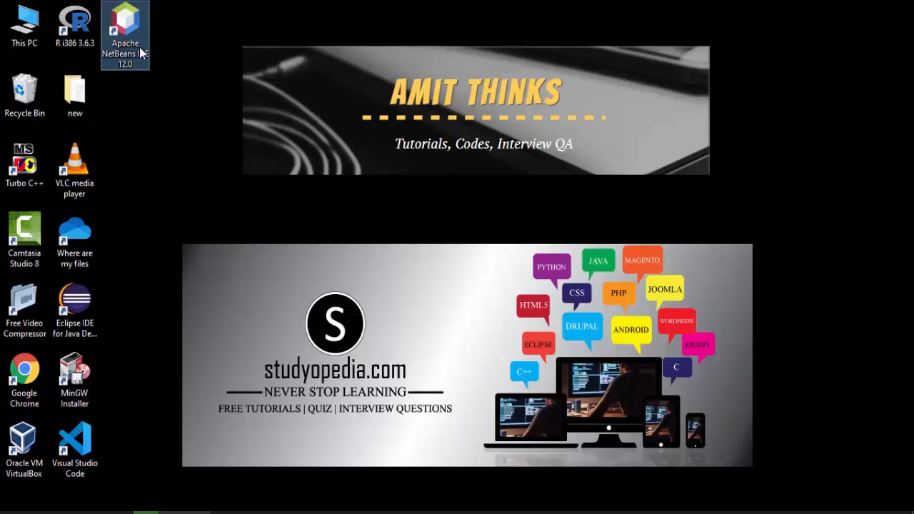
double_click(124, 34)
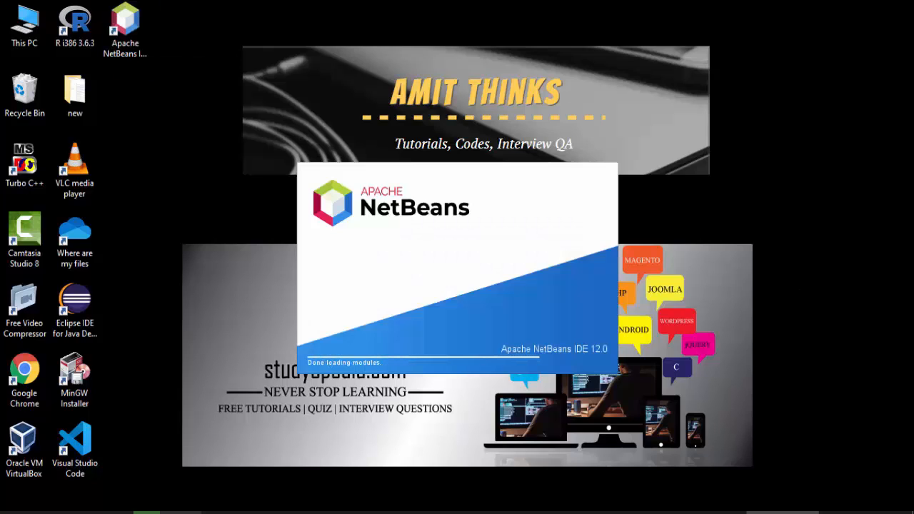